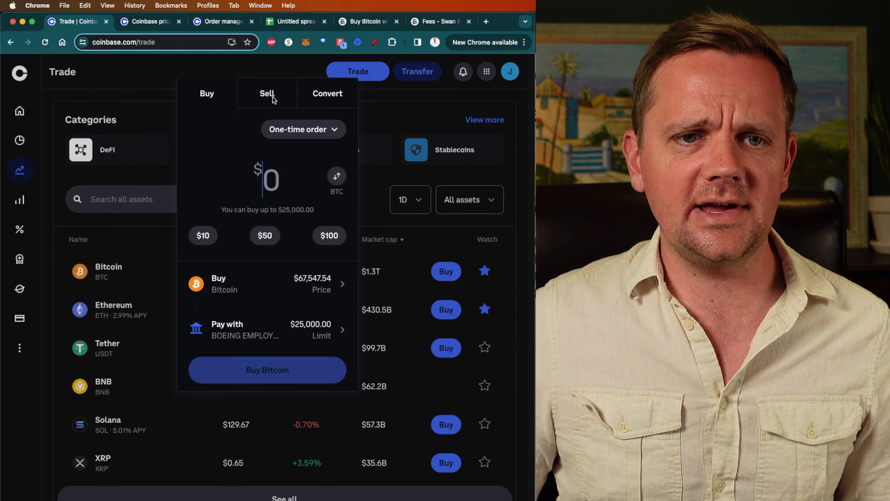
# Preview a $5,000 Bitcoin sell showing the $74.50 Coinbase fee, then return to editing.
pyautogui.click(267, 93)
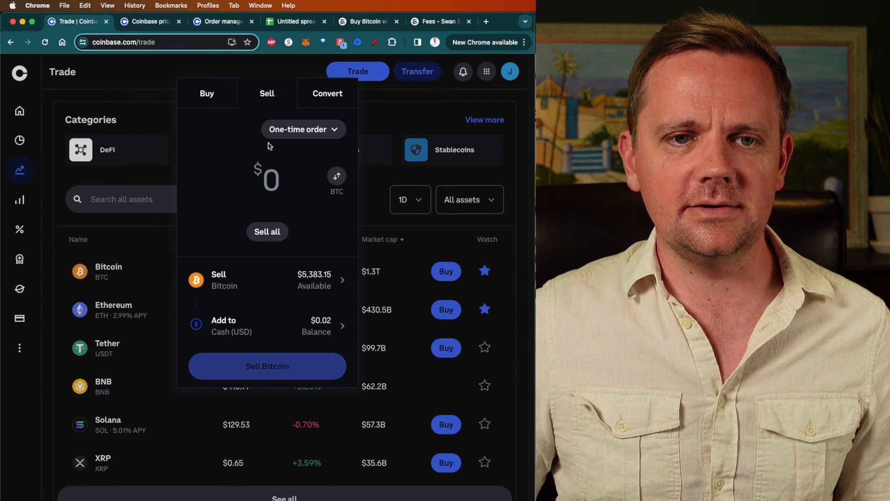
pyautogui.write('5000')
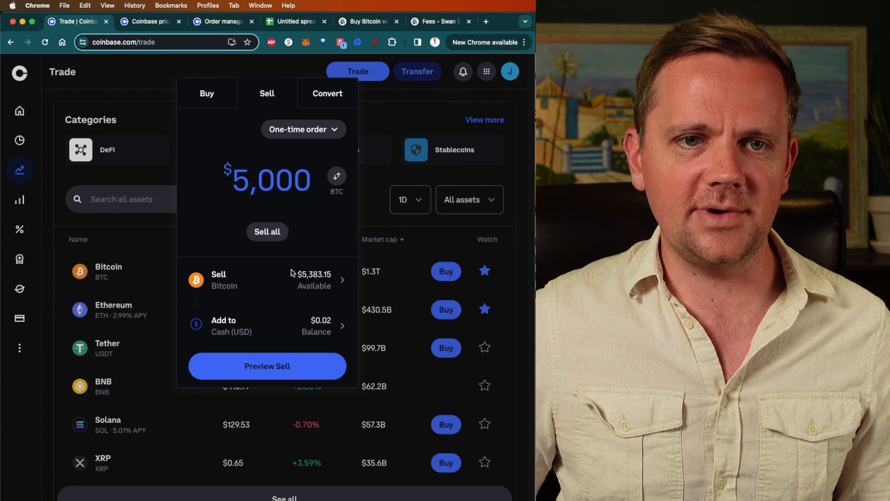
pyautogui.click(266, 366)
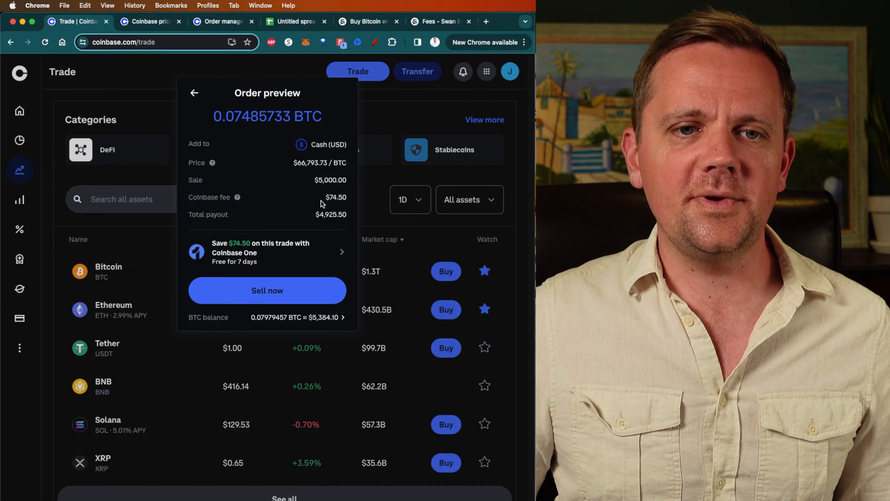
pyautogui.click(194, 92)
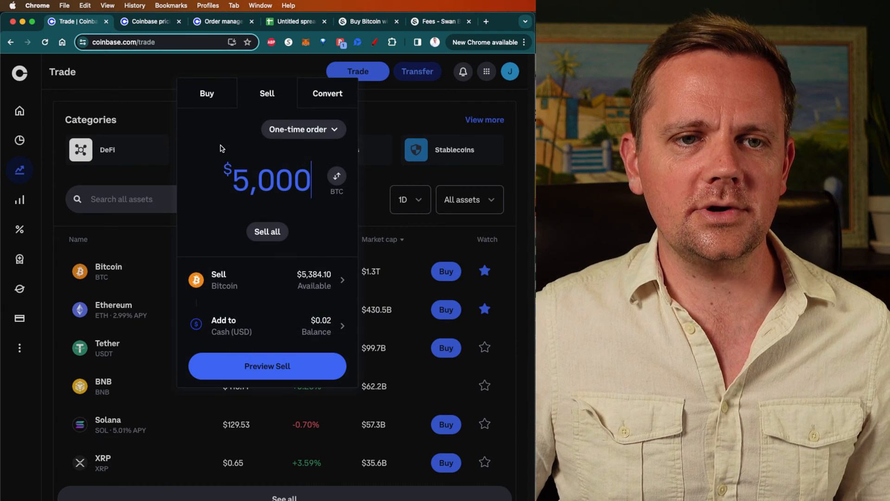
# Preview a $5,000 Bitcoin buy showing a $73.41 fee and bring up the quoted-price explanation.
pyautogui.click(207, 93)
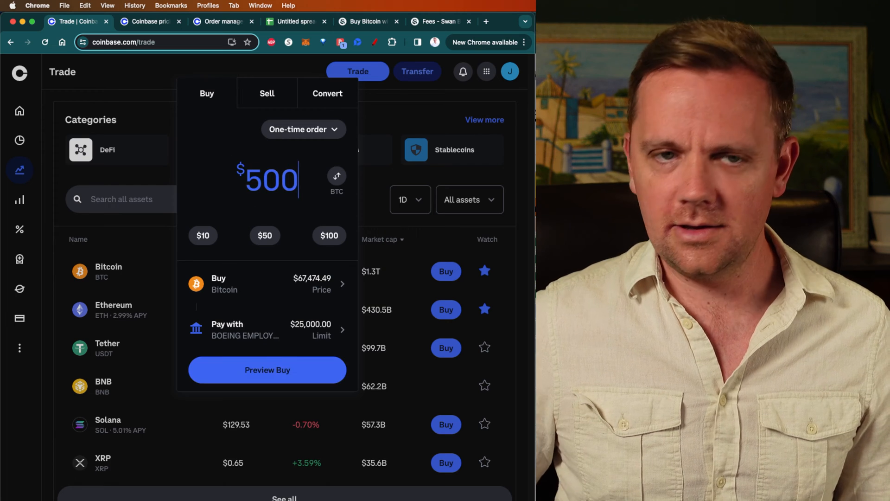
pyautogui.click(267, 369)
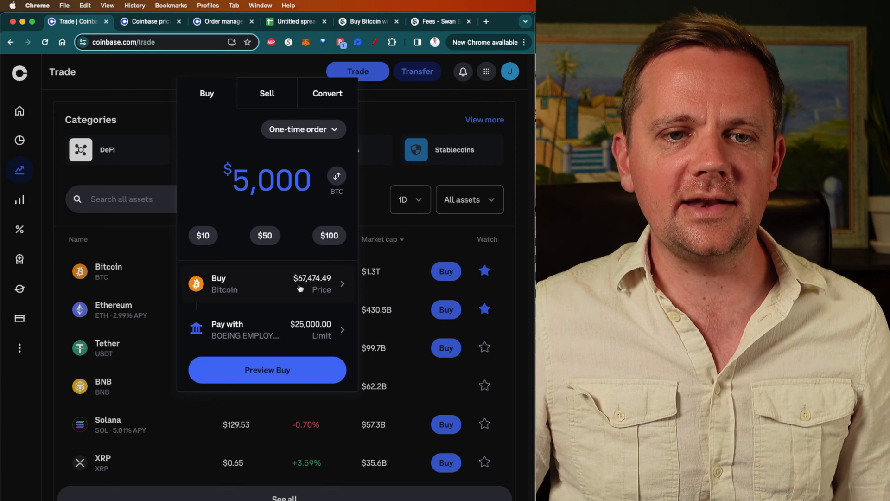
pyautogui.click(267, 369)
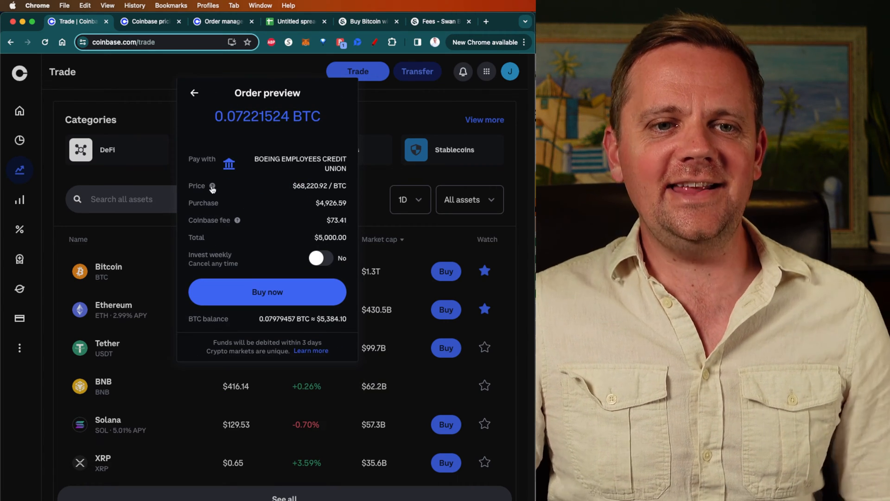
pyautogui.click(213, 185)
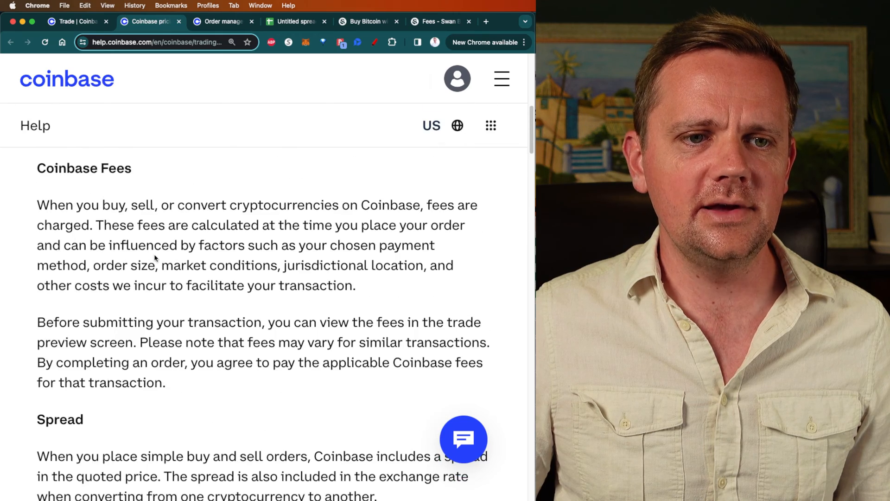
# Scroll the Coinbase fees help article down to its Spread section.
pyautogui.scroll(-3)
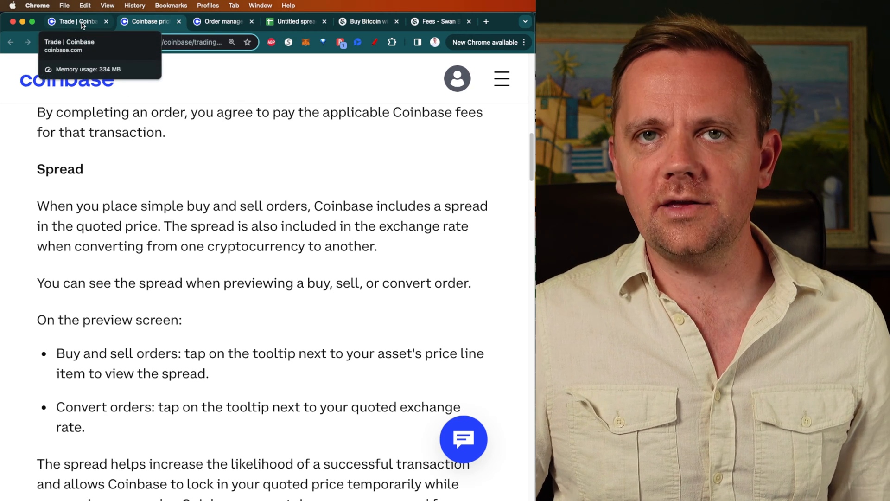
# Return to the Coinbase trade page and back out of the 1.00% spread explanation.
pyautogui.click(75, 22)
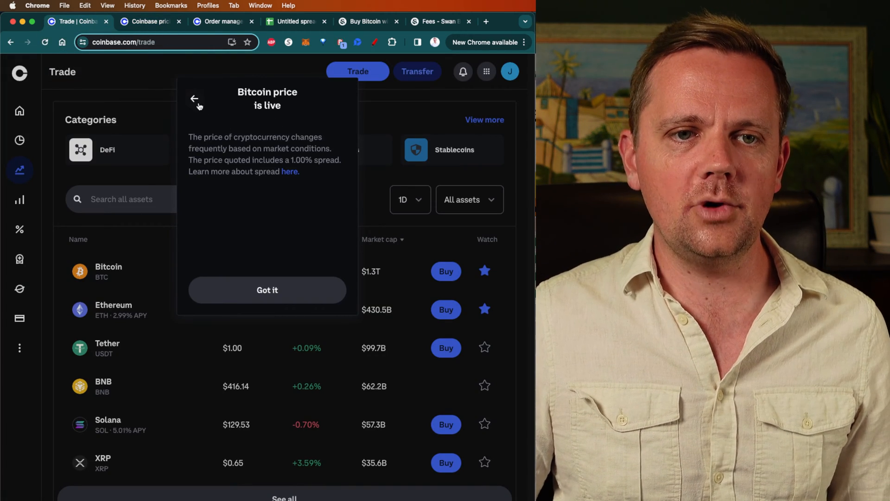
pyautogui.click(267, 290)
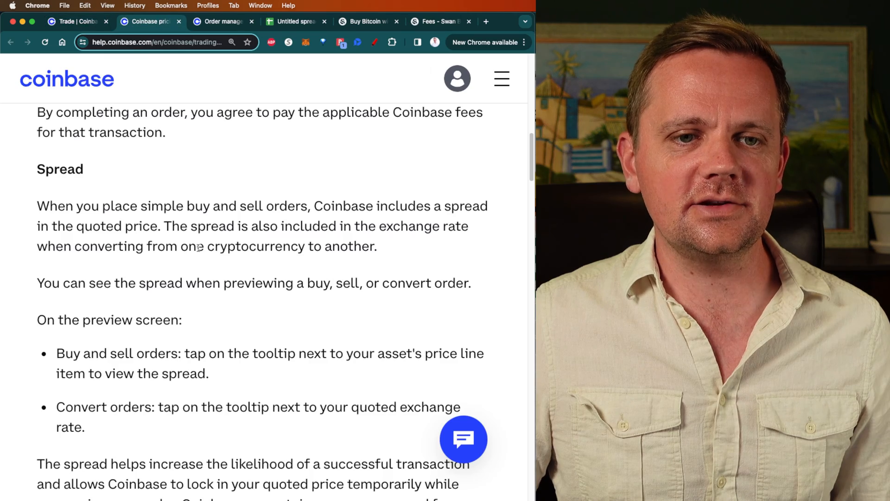
pyautogui.scroll(-3)
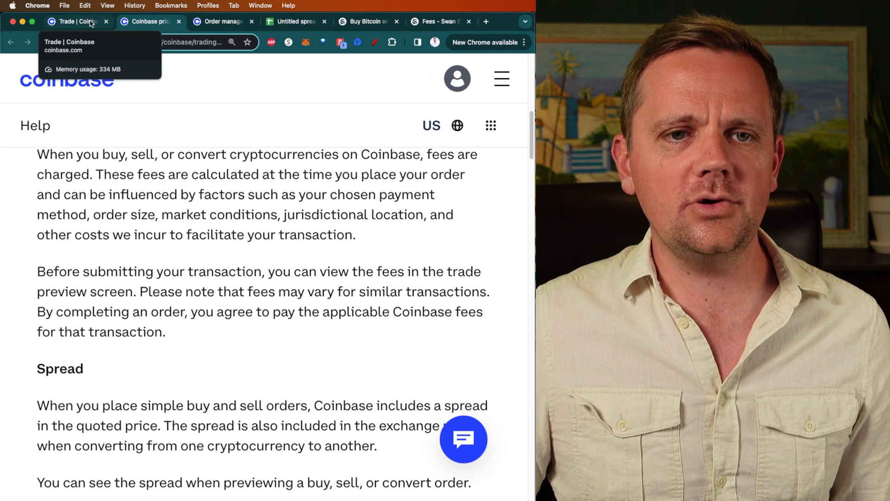
pyautogui.scroll(-3)
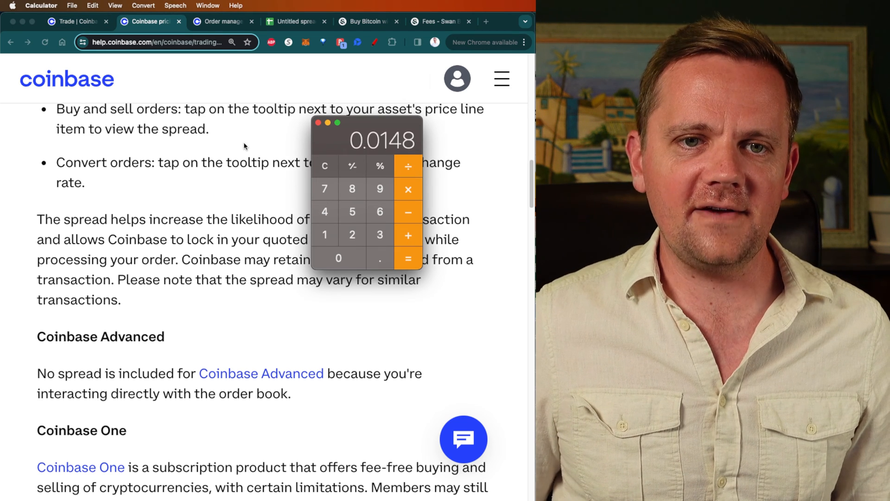
pyautogui.moveTo(400, 151)
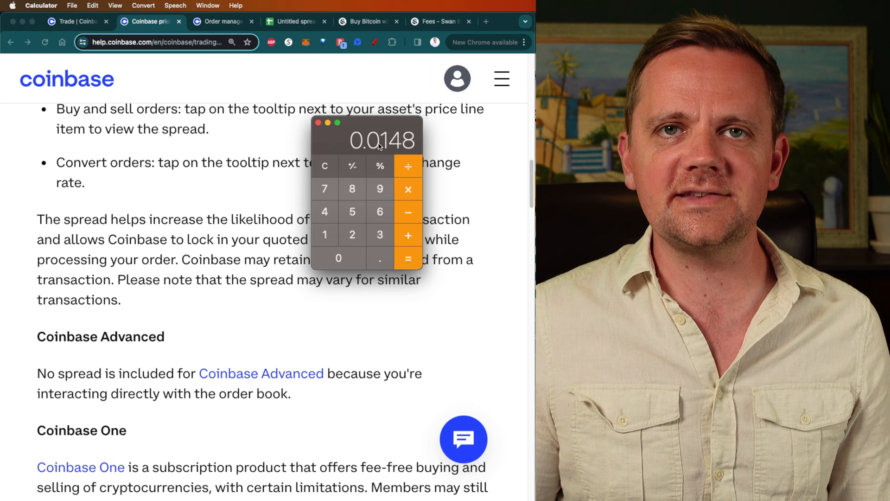
# Inspect the spreadsheet formulas behind the 2.47% total fee and the $123.41 regular-trading cost.
pyautogui.click(293, 21)
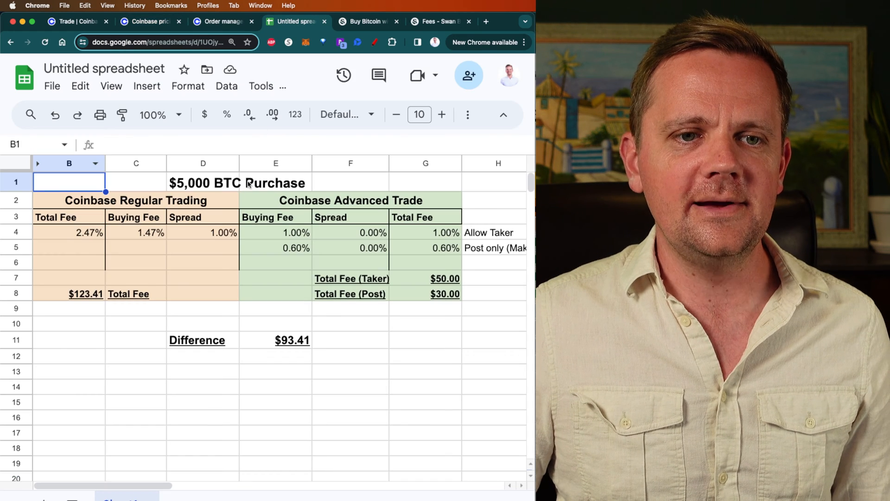
pyautogui.click(69, 231)
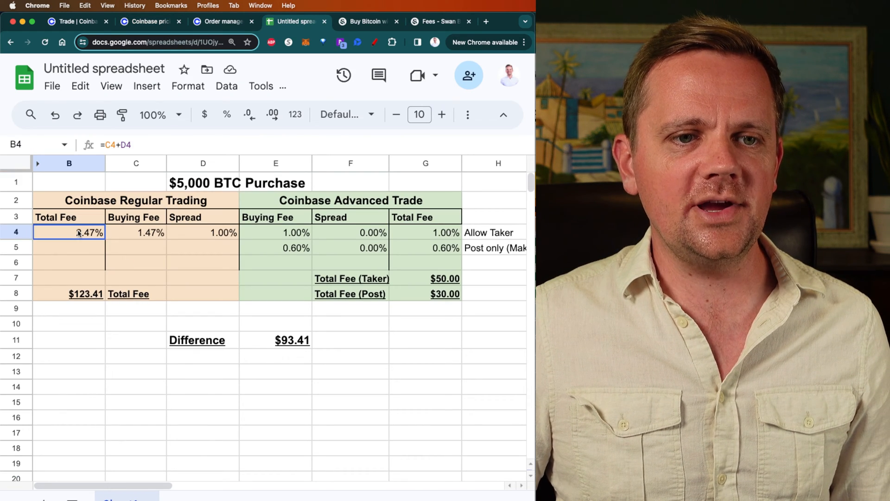
pyautogui.click(86, 293)
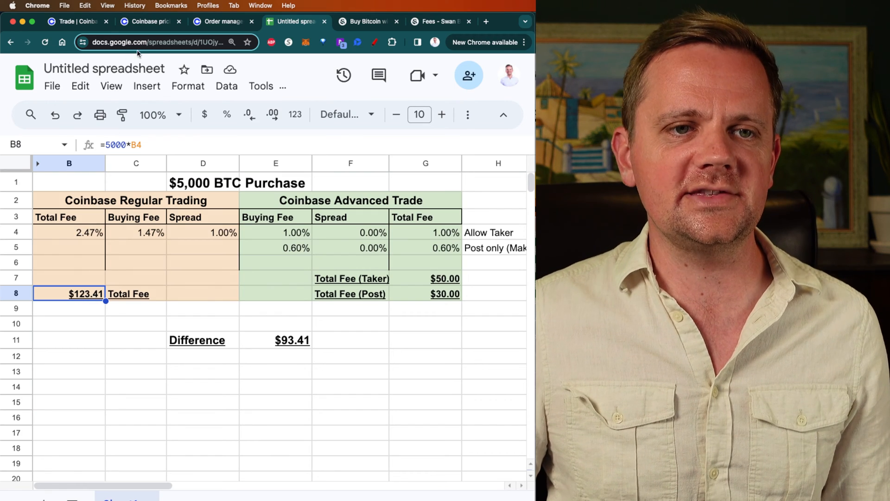
# Return to the Coinbase trade page, dismiss the fees tooltip and move to Advanced Trade.
pyautogui.click(74, 22)
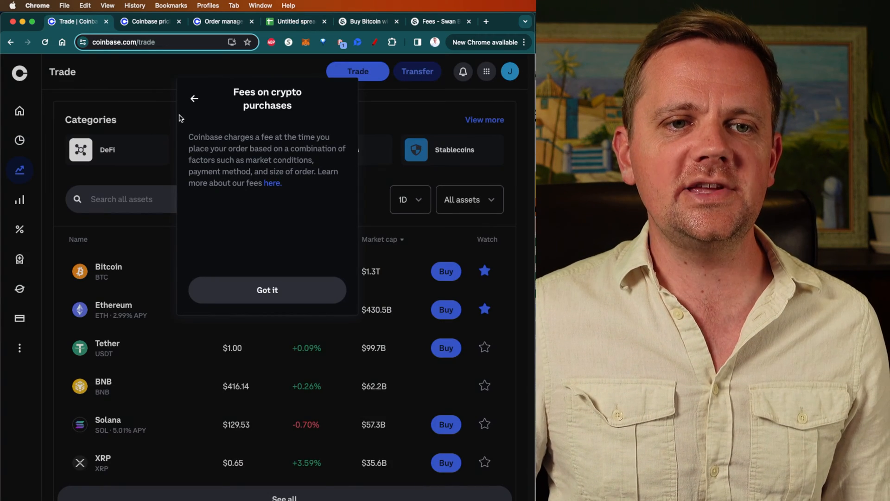
pyautogui.click(267, 290)
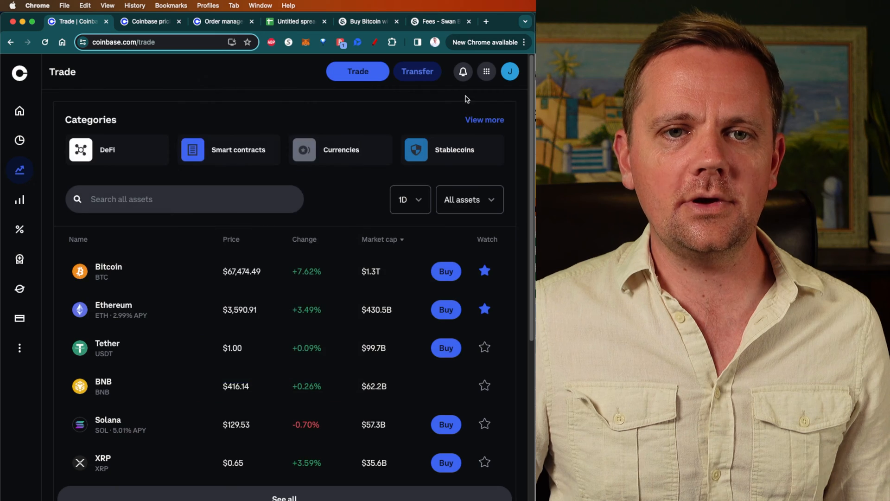
pyautogui.click(509, 72)
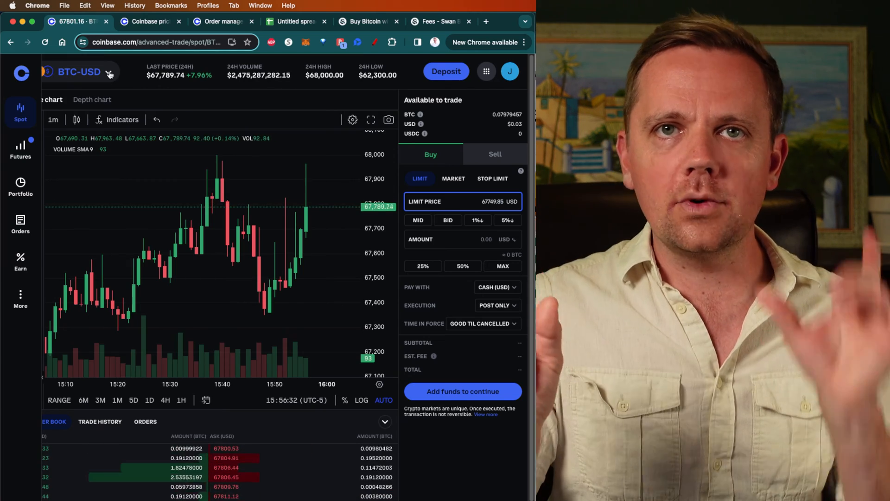
# Bring up the Advanced Trade spot market list from the BTC-USD selector.
pyautogui.click(79, 71)
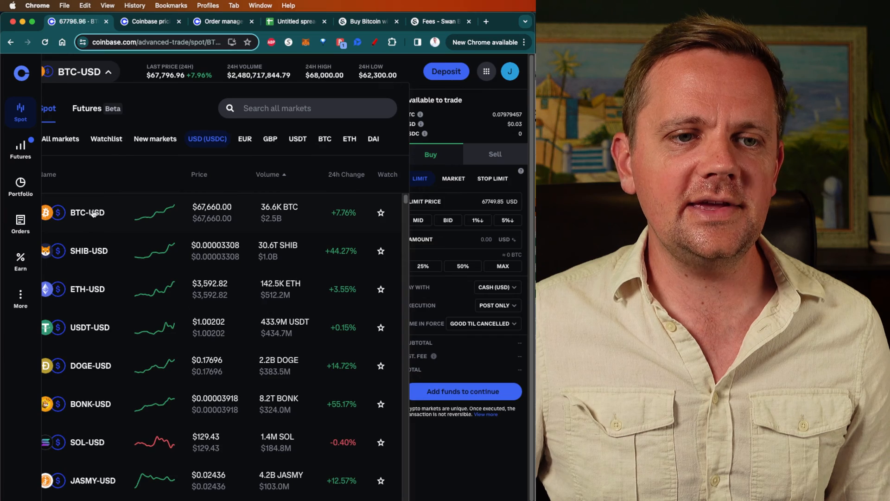
# Choose the BTC-USD pair, returning to its trading screen.
pyautogui.click(88, 212)
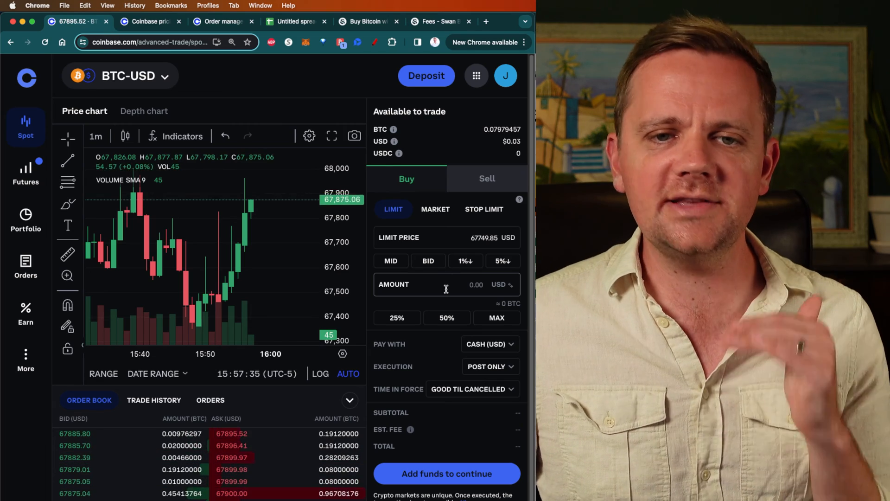
# Set up a $5,000 BTC market buy, estimating a $50.00 fee.
pyautogui.click(435, 208)
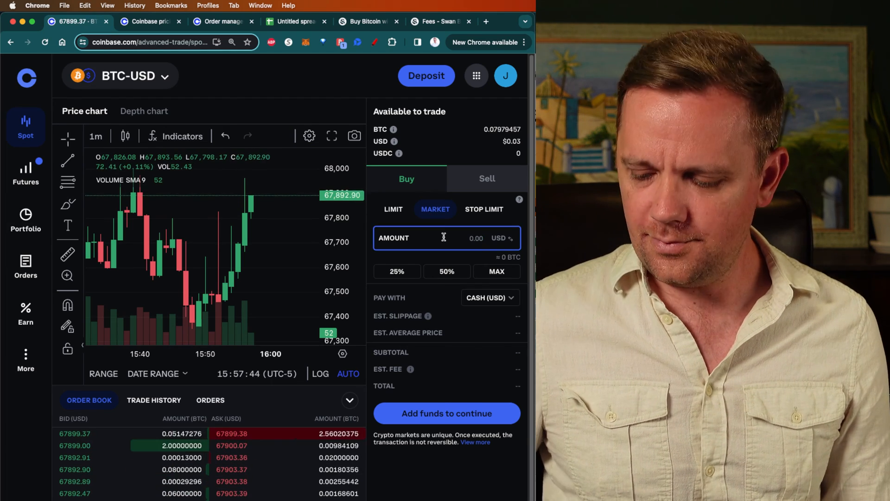
pyautogui.write('5000')
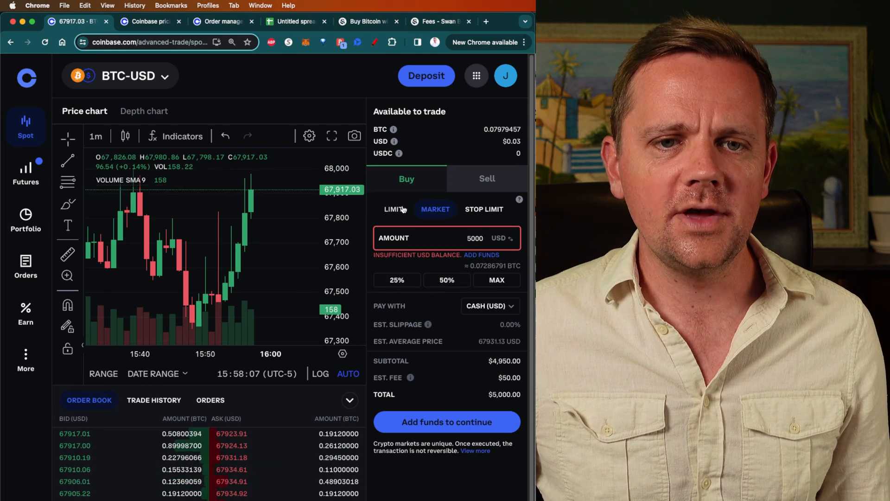
# Switch to a $5,000 limit buy at 68000 USD with Post Only execution, cutting the fee to $30.00.
pyautogui.click(392, 209)
pyautogui.write('68000')
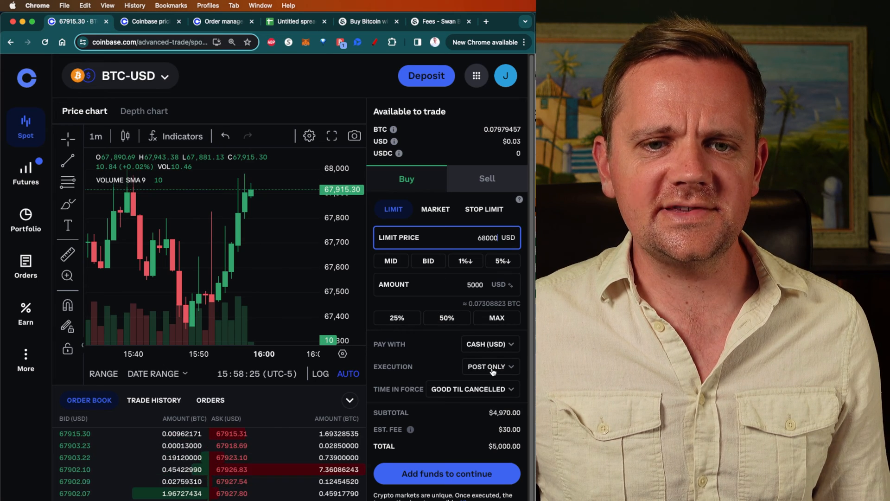
pyautogui.click(488, 367)
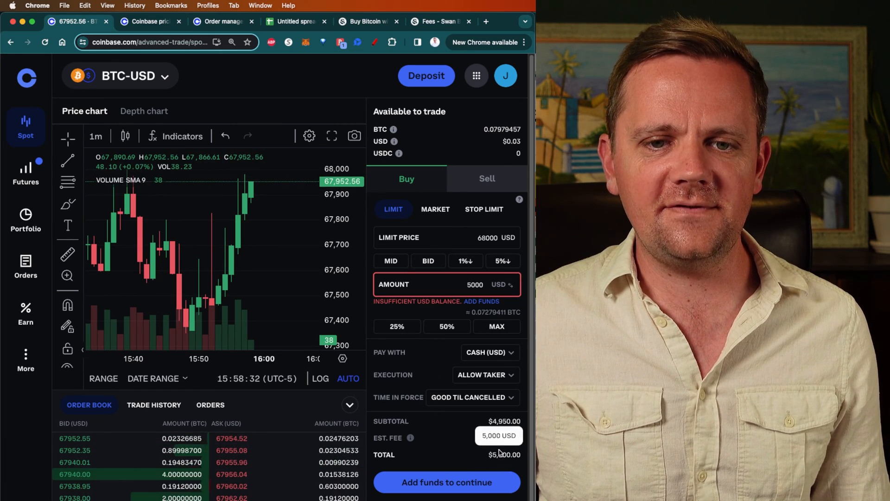
pyautogui.click(484, 375)
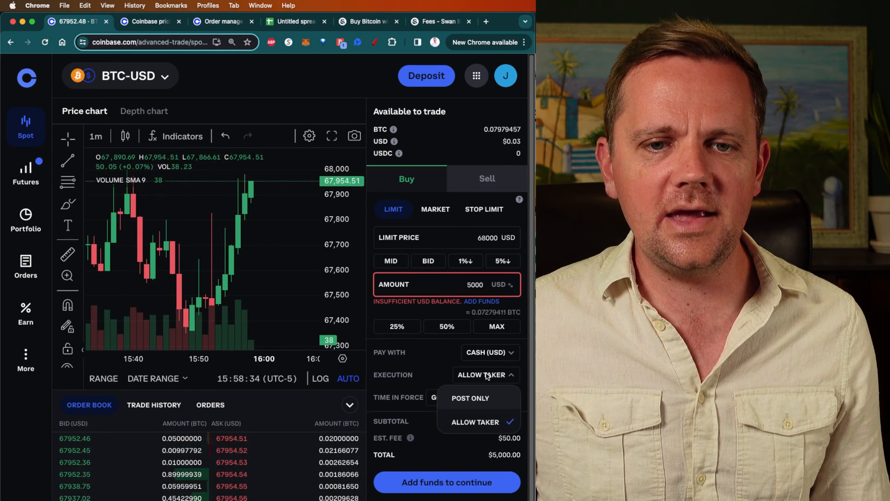
pyautogui.click(470, 398)
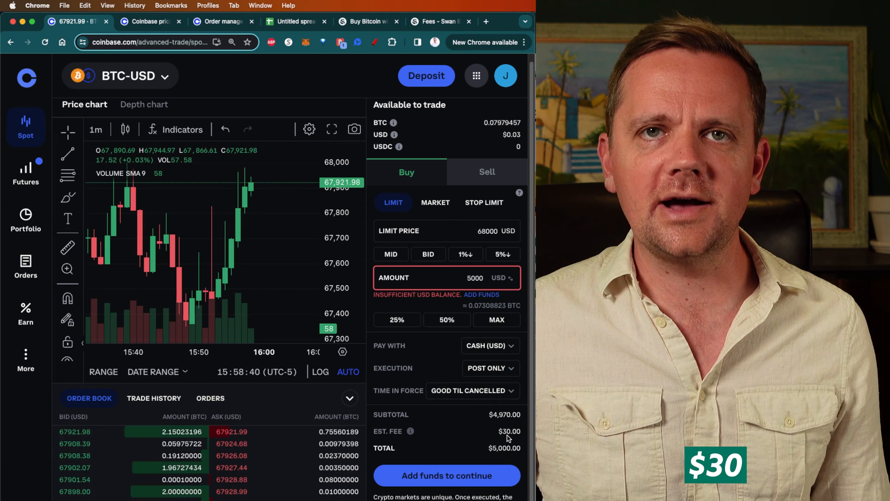
# Highlight the Post only (Maker) row and its $30.00 total fee in the comparison sheet.
pyautogui.click(292, 22)
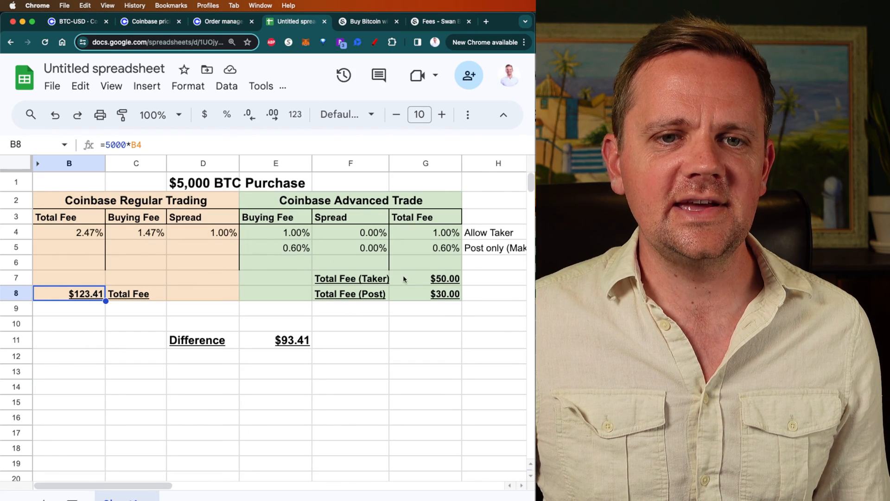
pyautogui.click(494, 247)
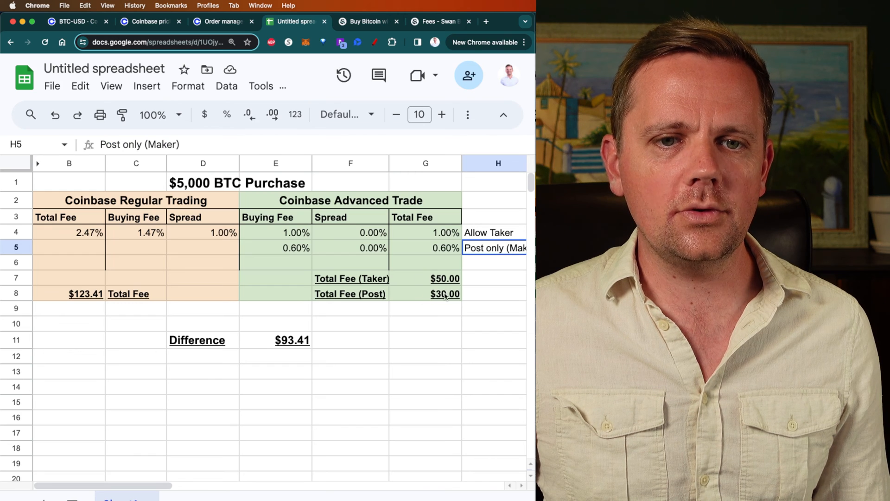
pyautogui.click(276, 339)
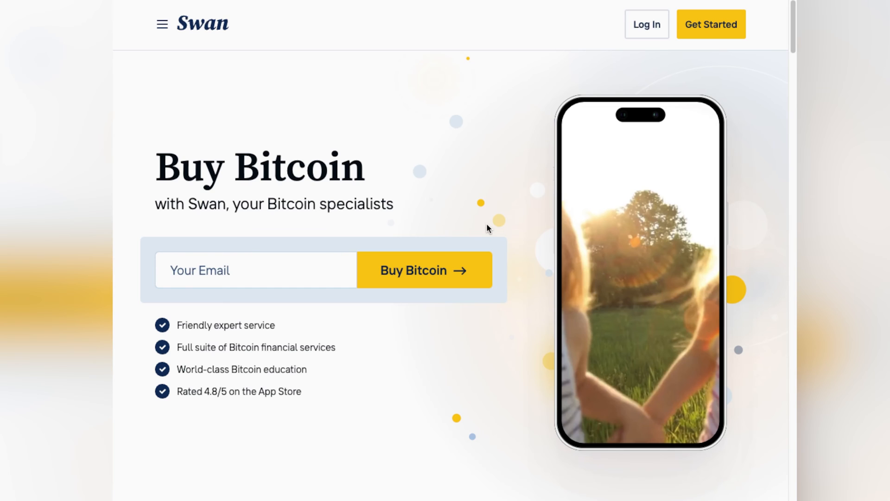
pyautogui.scroll(-3)
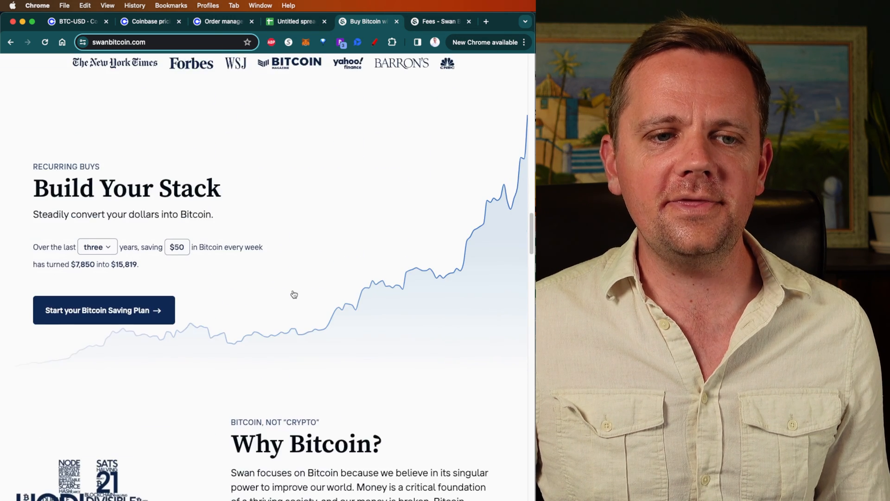
pyautogui.scroll(-3)
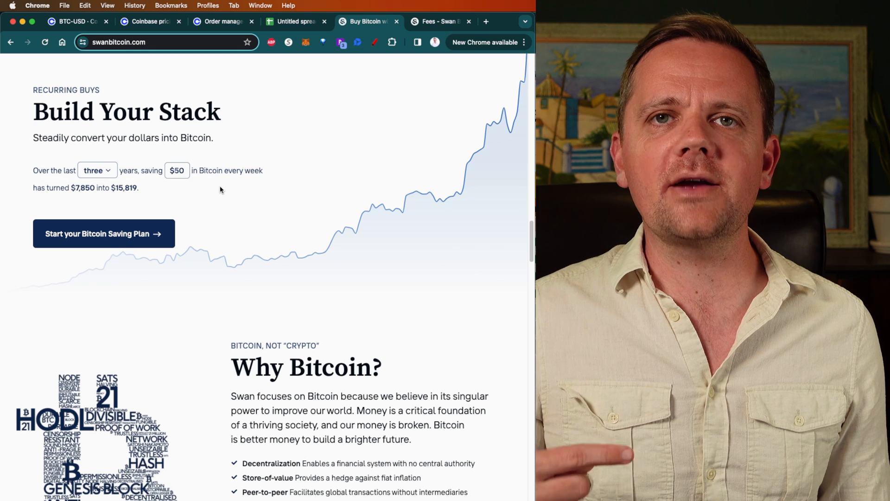
pyautogui.moveTo(357, 32)
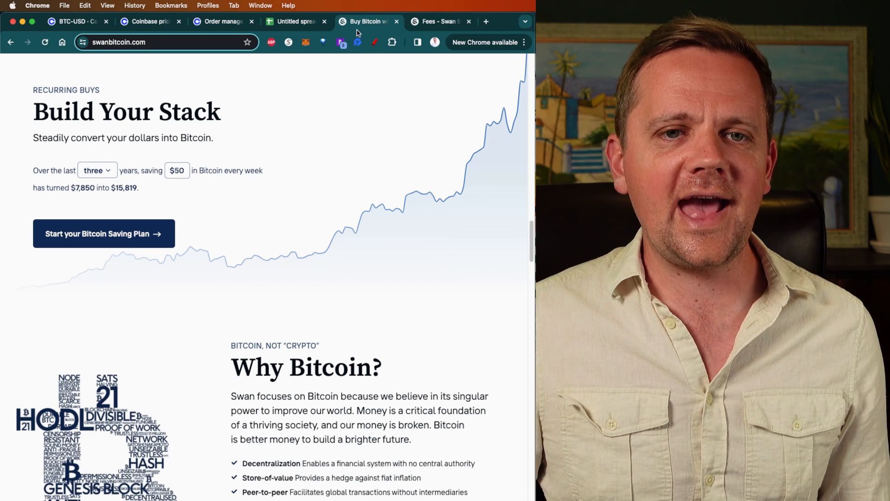
# Review Swan's 0.99% Bitcoin buy fee, then return to the Coinbase BTC-USD trade screen.
pyautogui.click(439, 21)
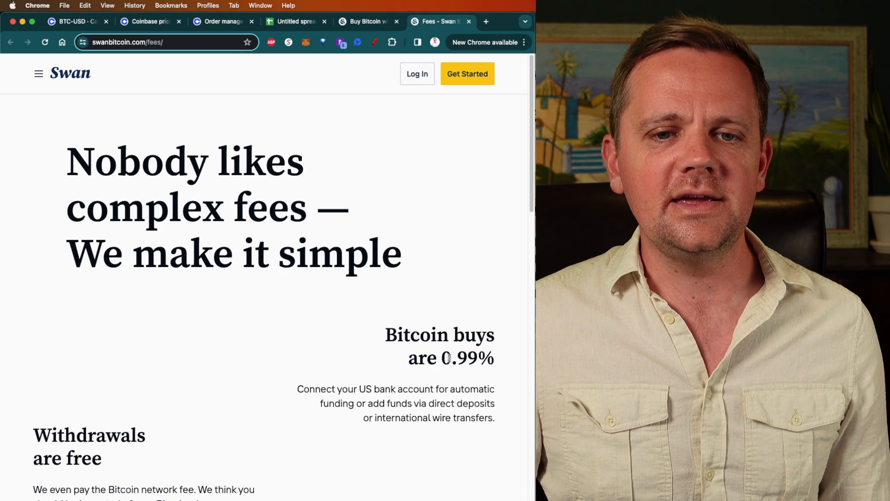
pyautogui.doubleClick(467, 358)
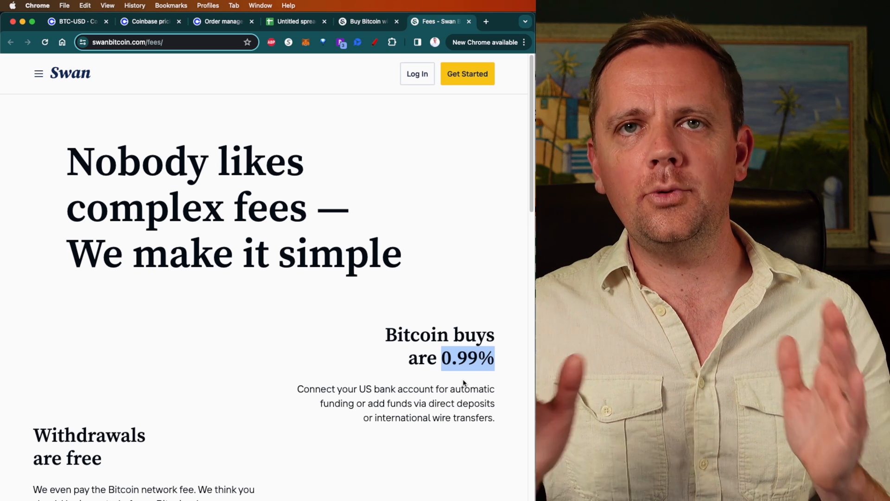
pyautogui.scroll(-3)
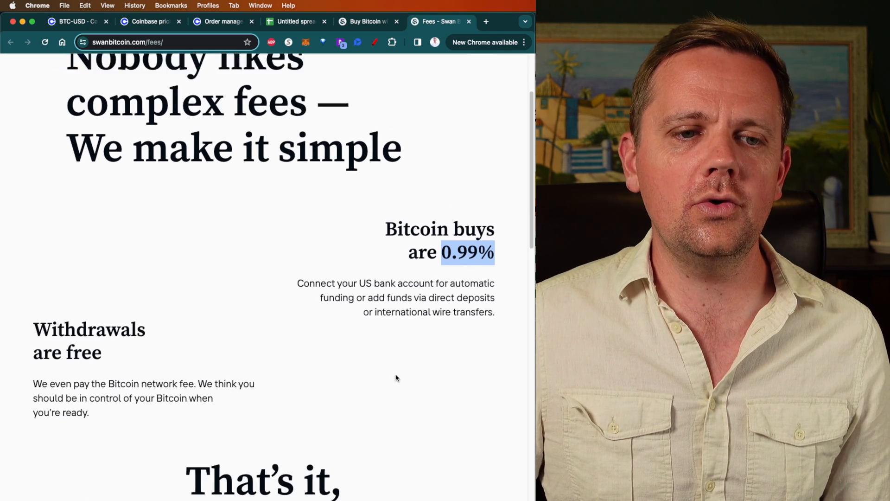
pyautogui.scroll(-3)
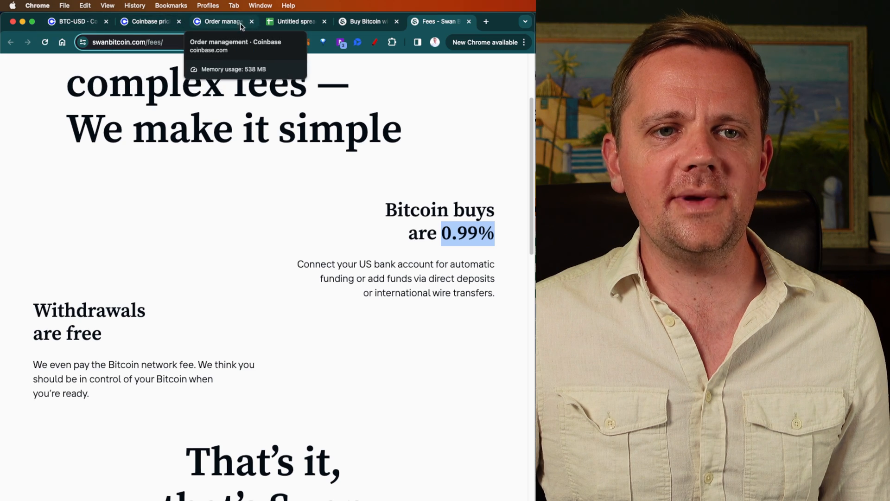
pyautogui.click(73, 21)
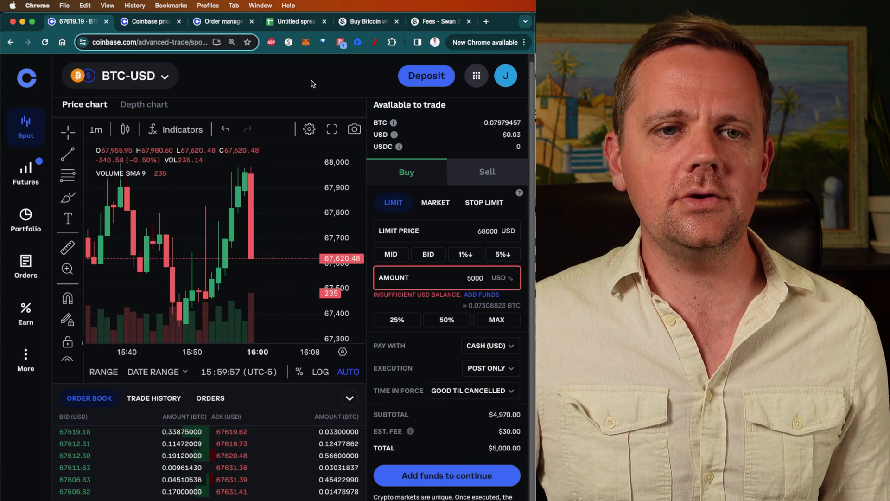